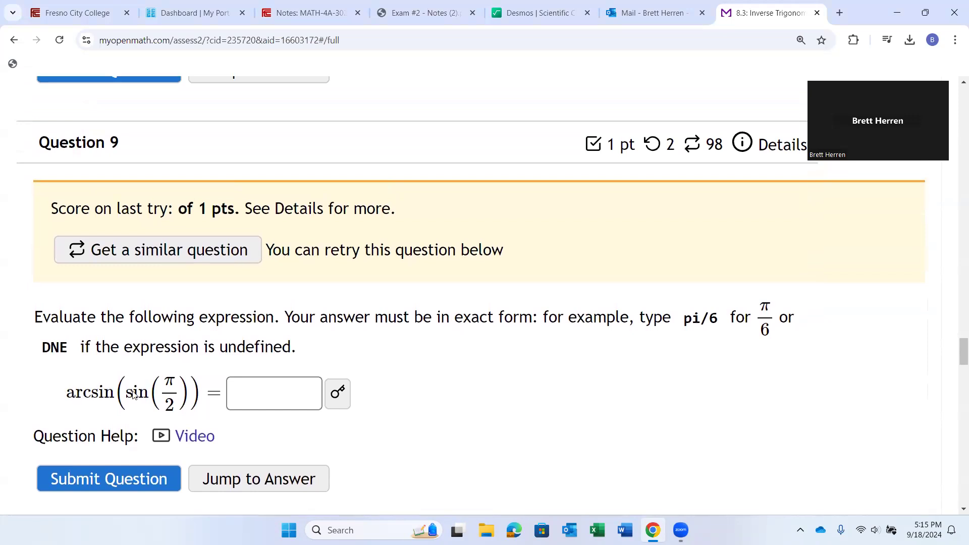
{"action": "mouse_move", "coordinate": [181, 405]}
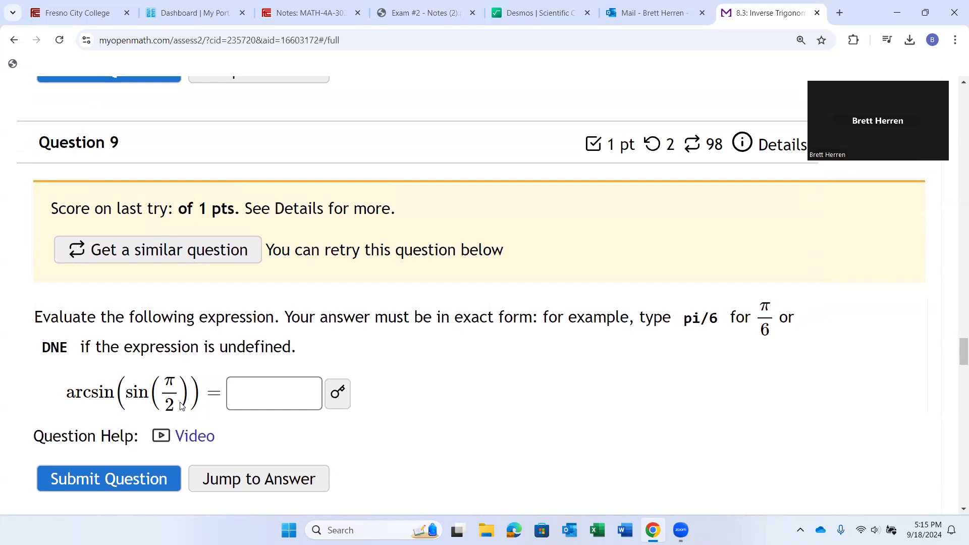
{"action": "mouse_move", "coordinate": [73, 398]}
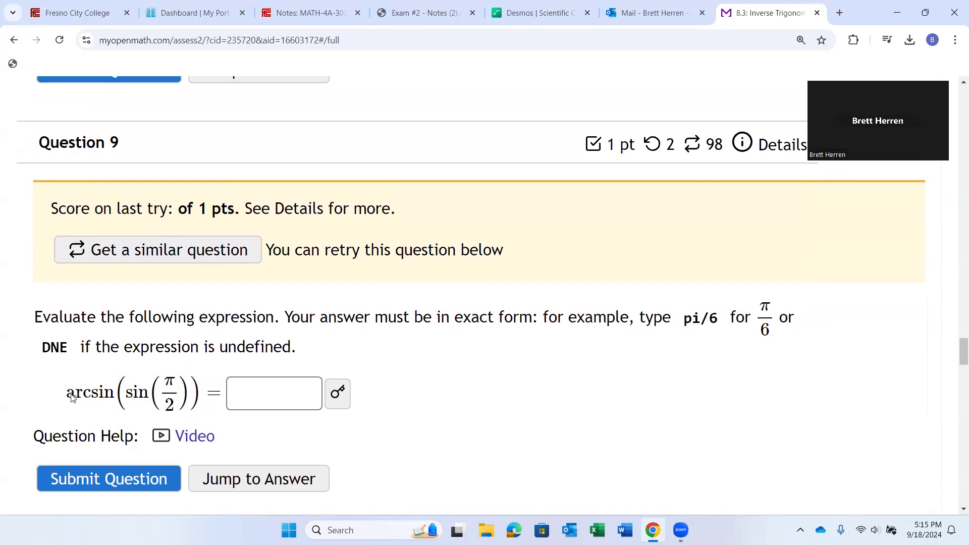
{"action": "mouse_move", "coordinate": [73, 401]}
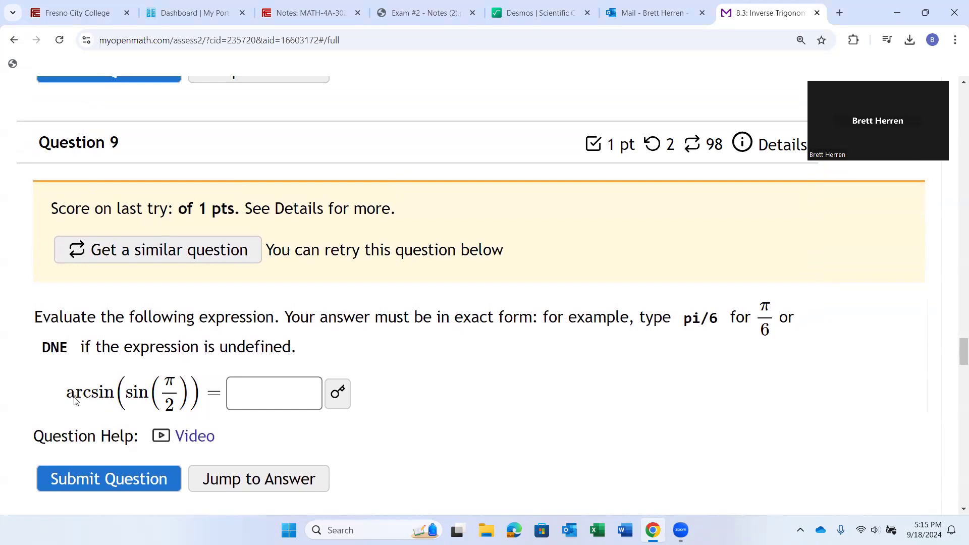
{"action": "mouse_move", "coordinate": [92, 401]}
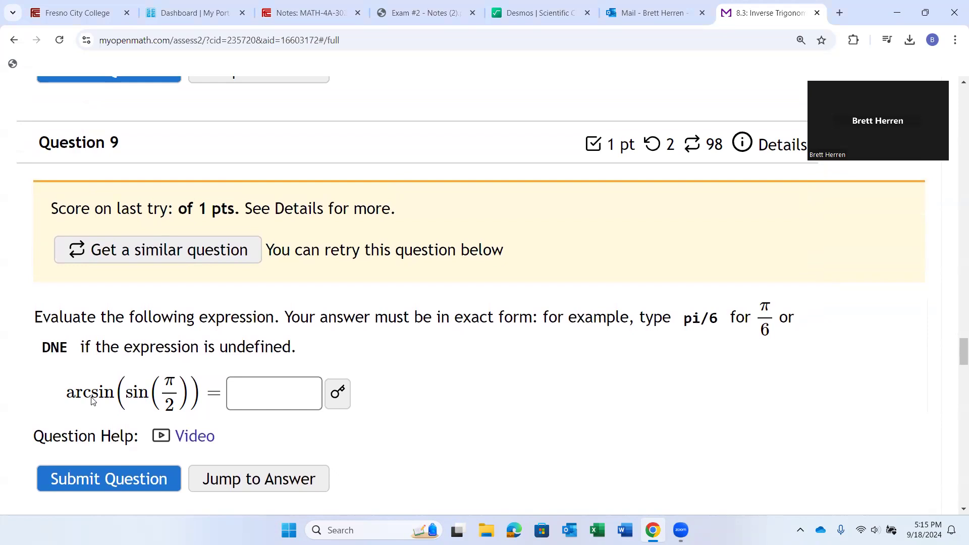
{"action": "mouse_move", "coordinate": [128, 397]}
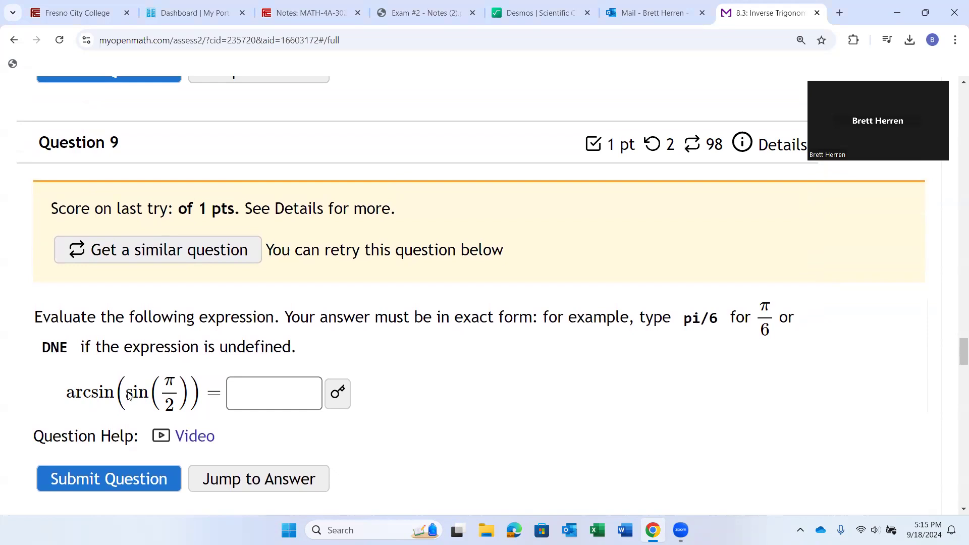
{"action": "mouse_move", "coordinate": [72, 400]}
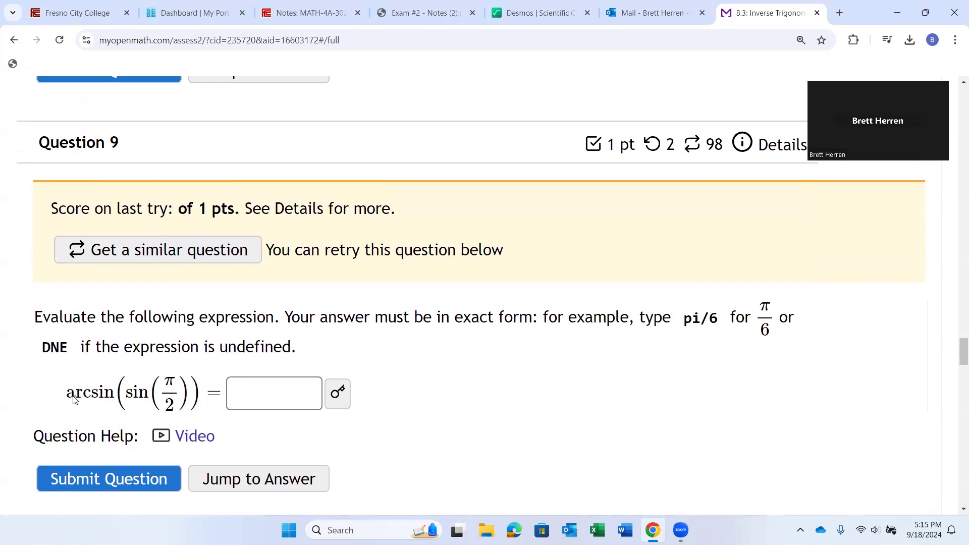
{"action": "mouse_move", "coordinate": [139, 397]}
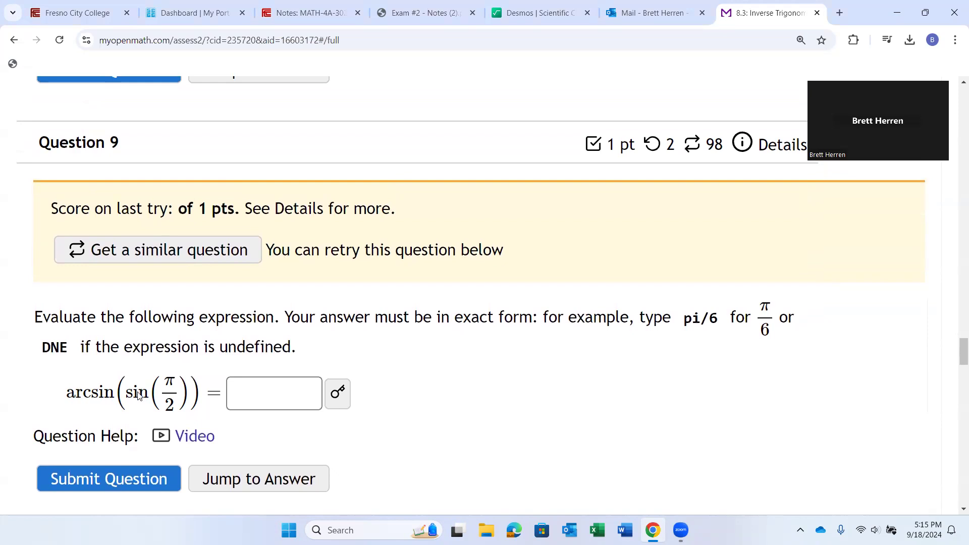
{"action": "mouse_move", "coordinate": [140, 399]}
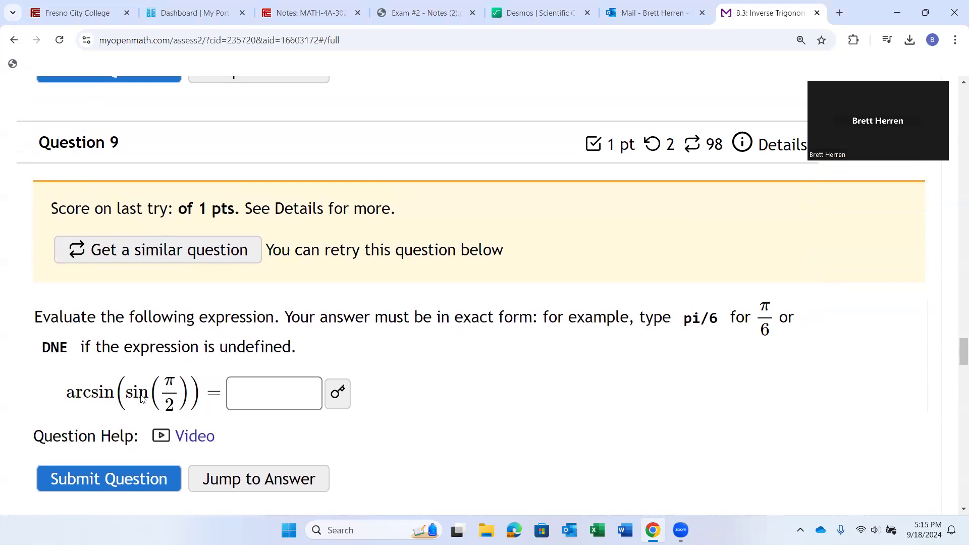
- Enter π/2 in the Question 9 answer box for arcsin(sin(π/2))
{"action": "left_click", "coordinate": [274, 392]}
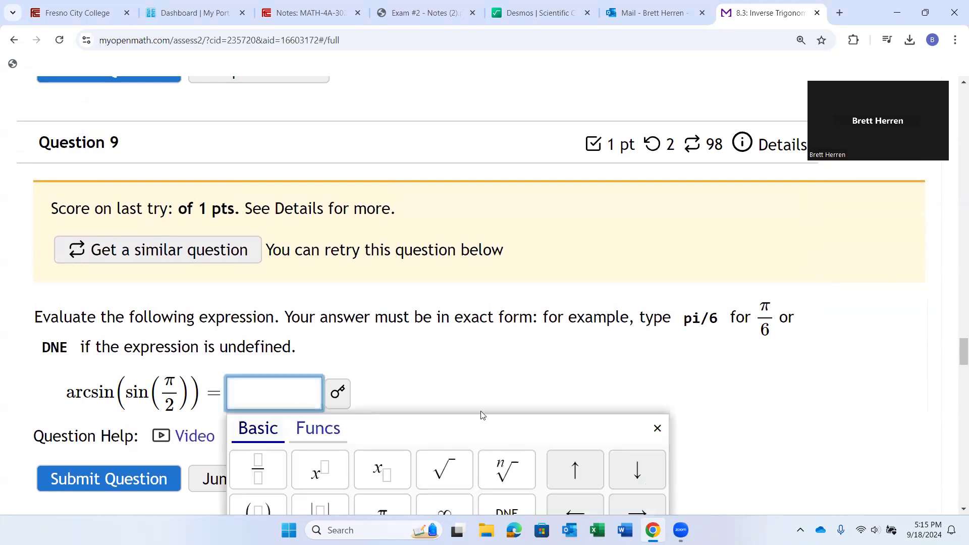
{"action": "scroll", "scroll_direction": "down", "scroll_amount": 3}
{"action": "type", "text": "π/2"}
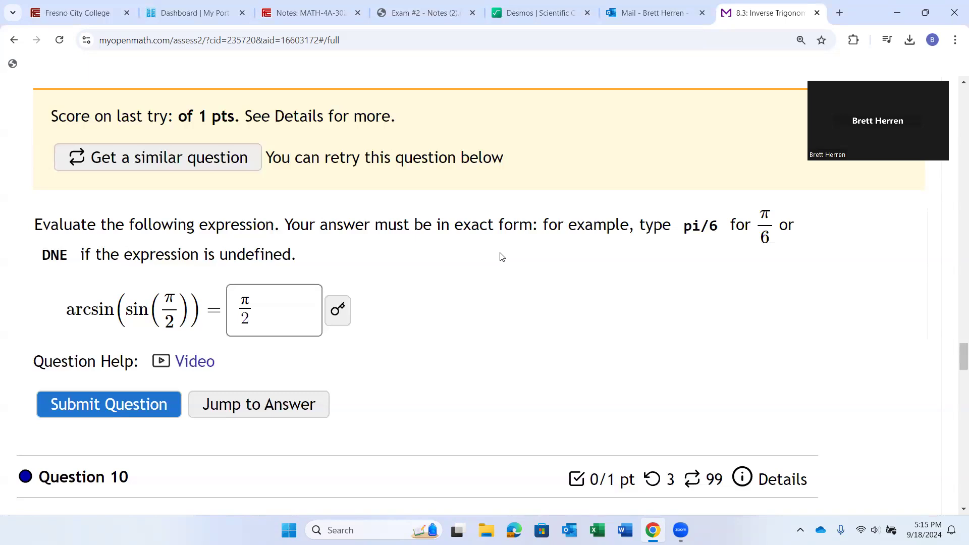
{"action": "mouse_move", "coordinate": [533, 114]}
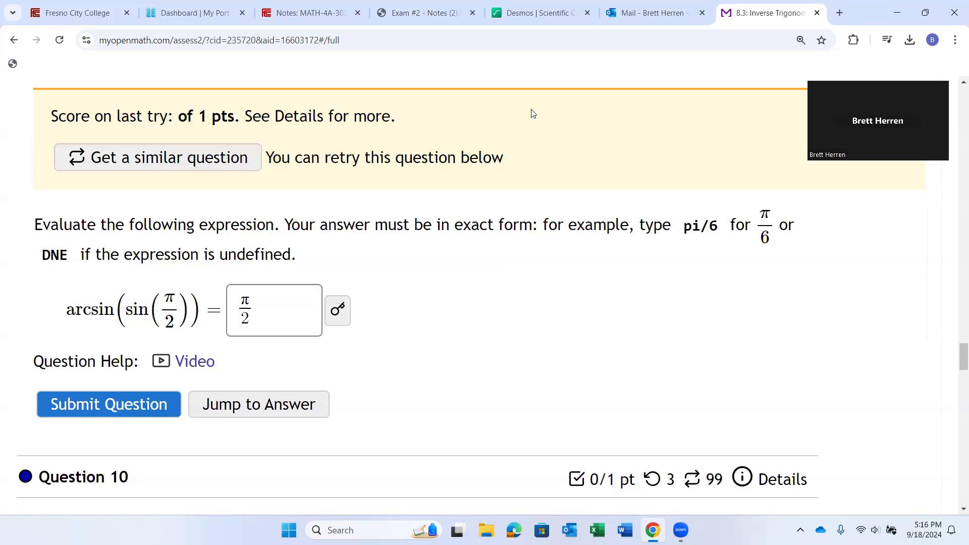
- Visit the MATH 4A course home page in Canvas, then bring up the Desmos calculator
{"action": "left_click", "coordinate": [309, 12]}
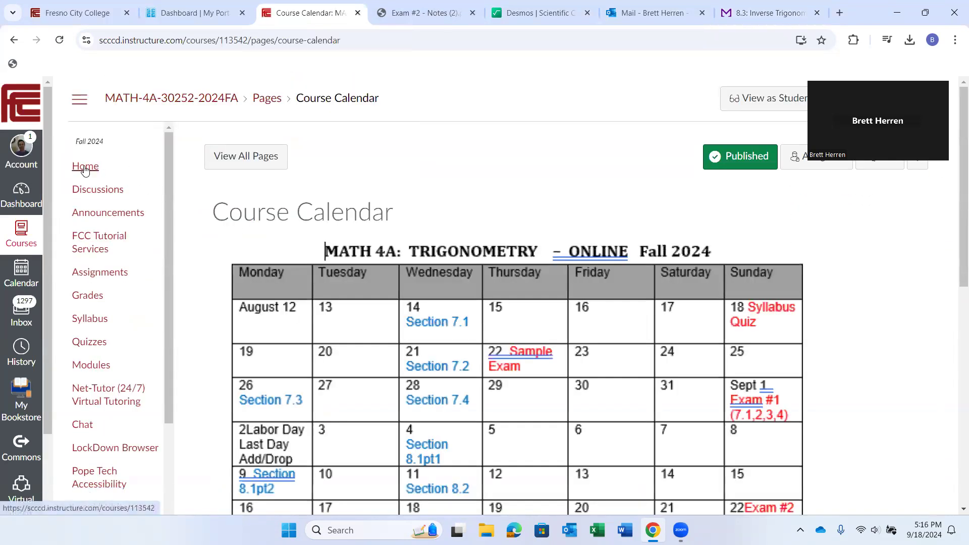
{"action": "left_click", "coordinate": [85, 167]}
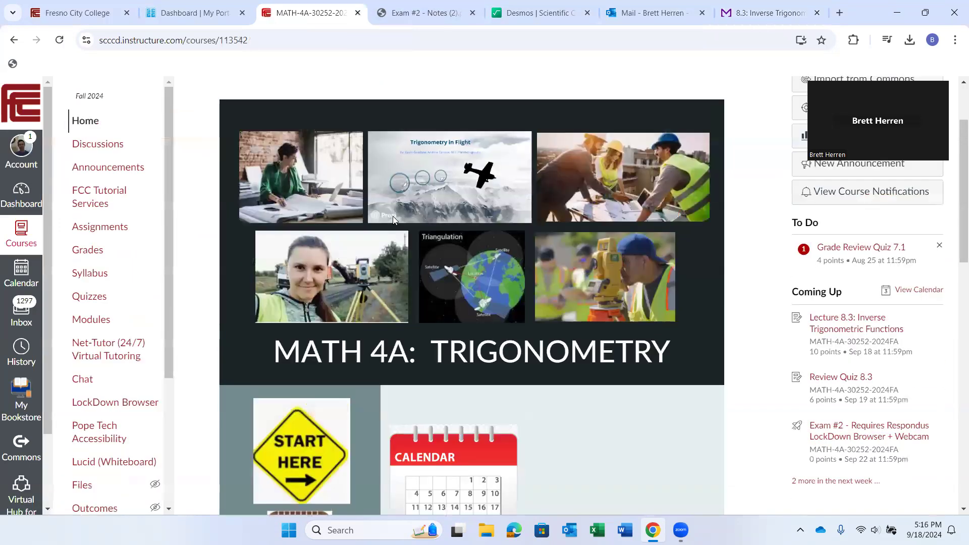
{"action": "scroll", "scroll_direction": "down", "scroll_amount": 3}
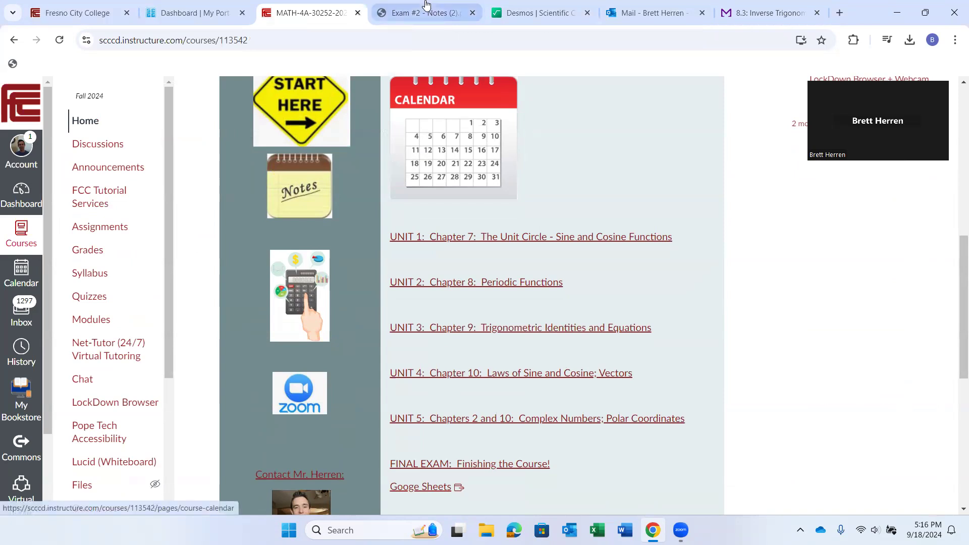
{"action": "left_click", "coordinate": [541, 12]}
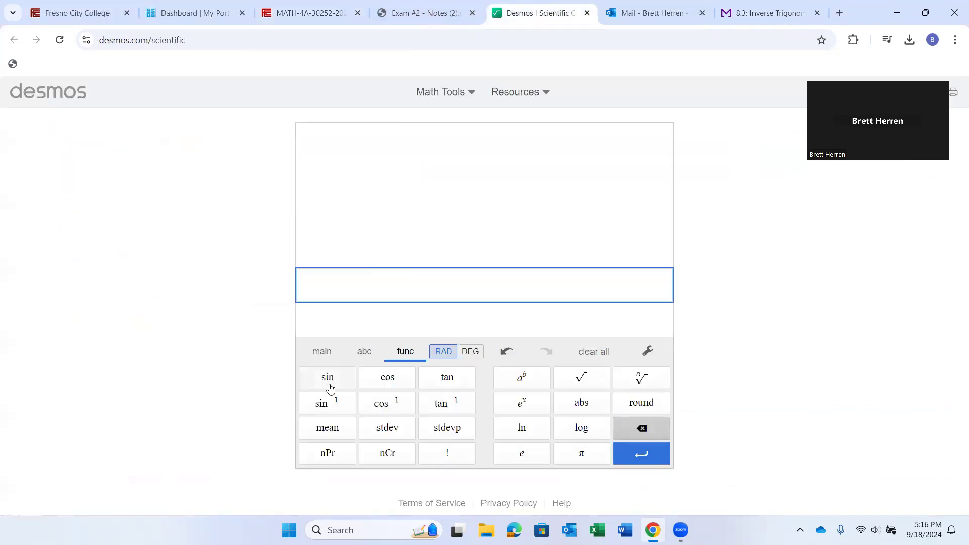
- Evaluate sin⁻¹(sin(π/2)) in Desmos, getting 1.570796327, and check the RAD/DEG setting
{"action": "left_click", "coordinate": [327, 403]}
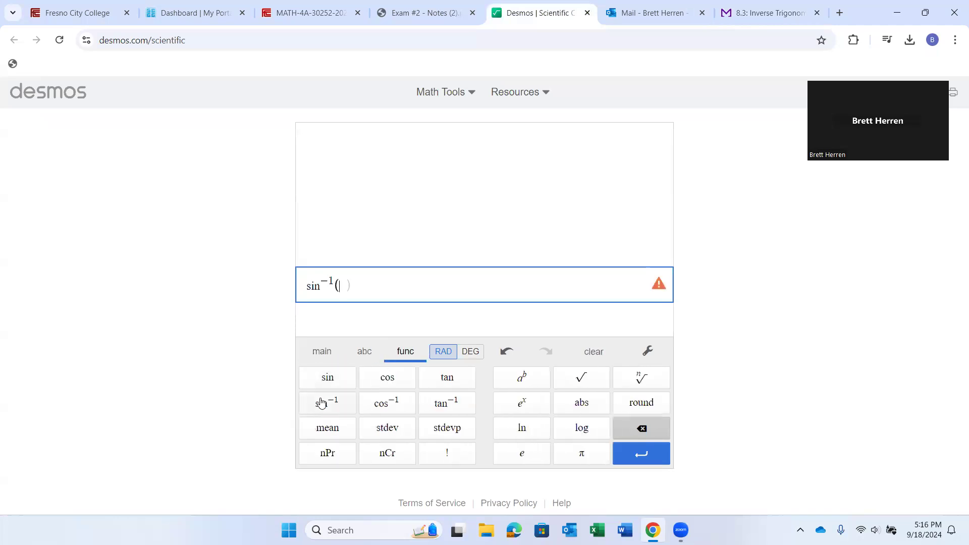
{"action": "left_click", "coordinate": [327, 378]}
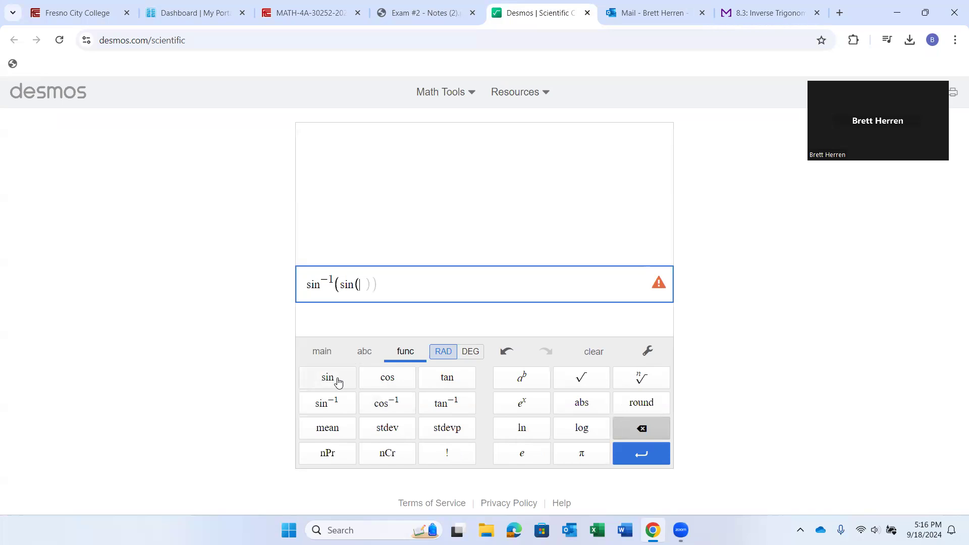
{"action": "left_click", "coordinate": [580, 453]}
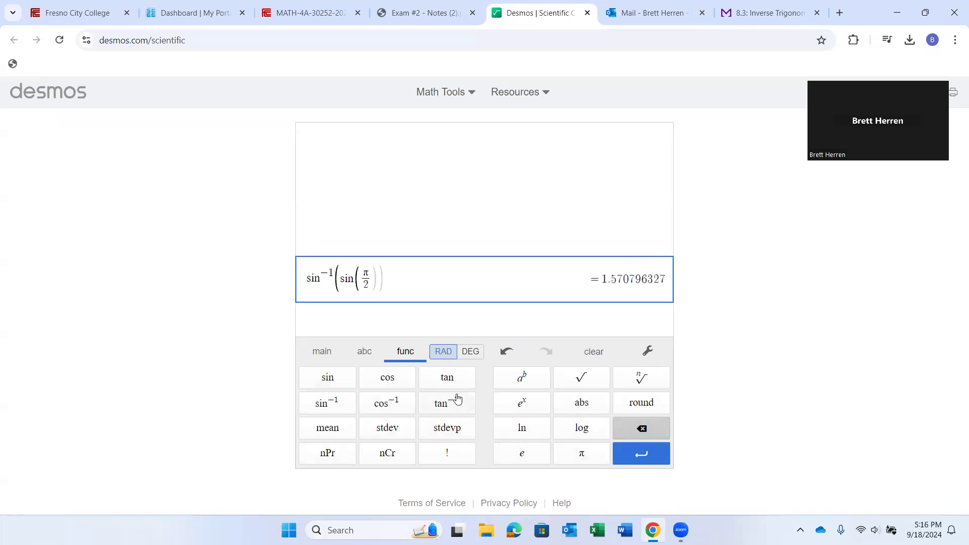
{"action": "left_click", "coordinate": [469, 351]}
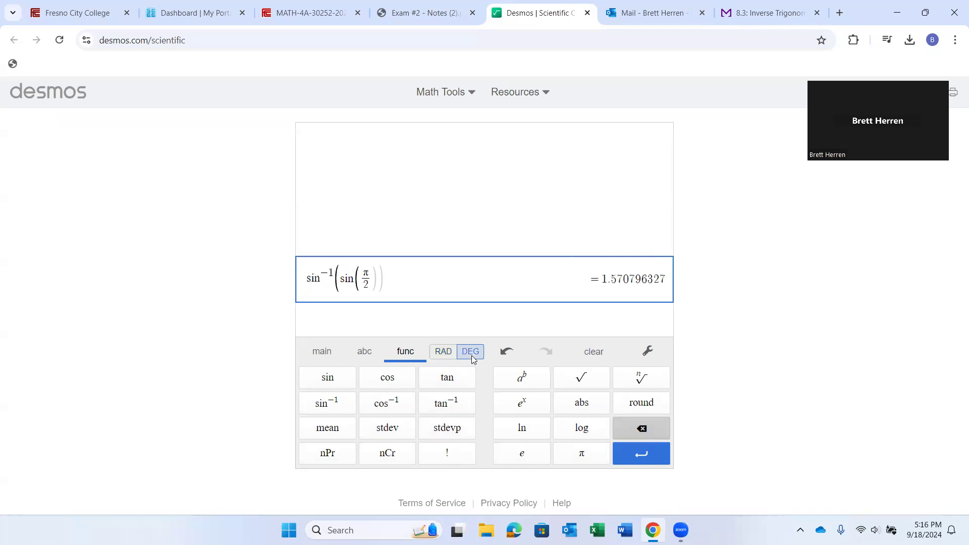
{"action": "left_click", "coordinate": [442, 351]}
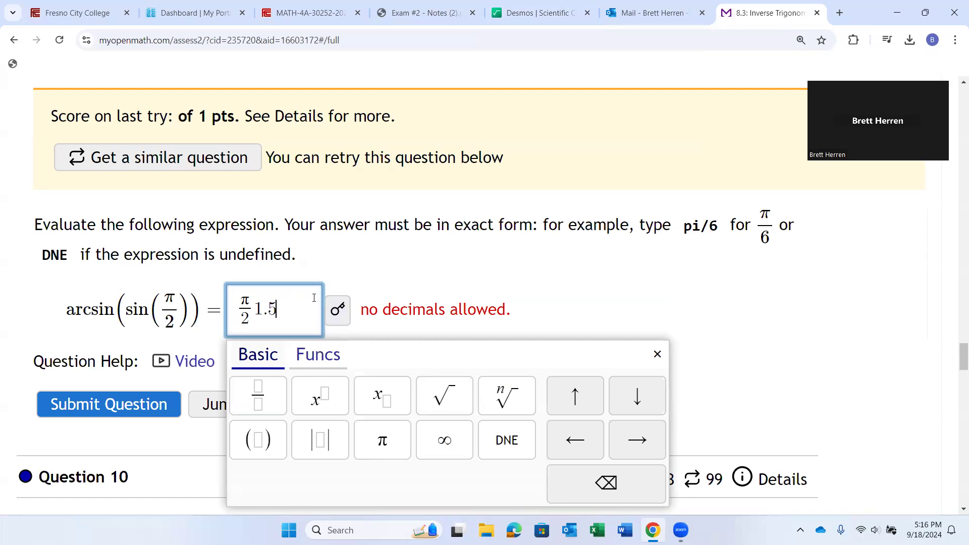
- Remove the rejected decimal 1.5 so Question 9's answer is just π/2
{"action": "key", "text": "backspace"}
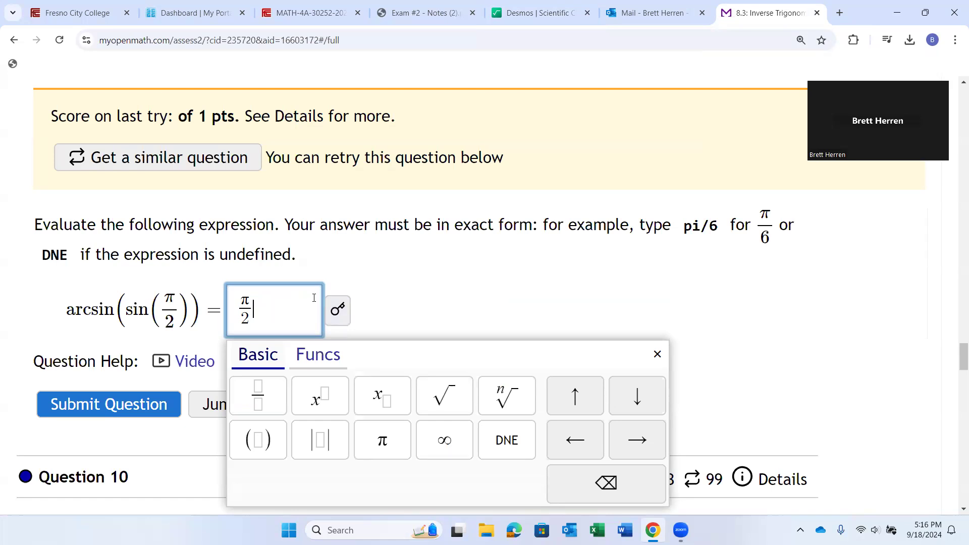
{"action": "mouse_move", "coordinate": [570, 212]}
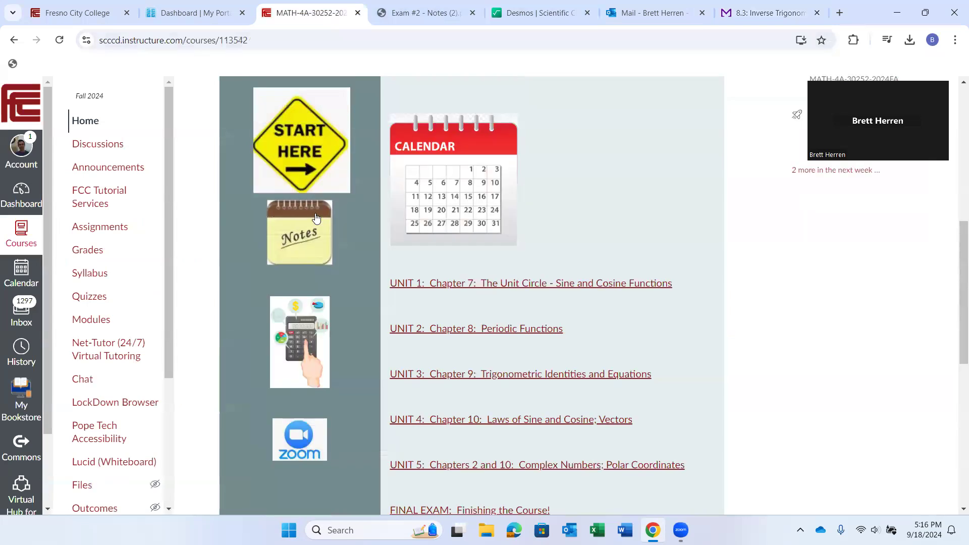
{"action": "mouse_move", "coordinate": [299, 242]}
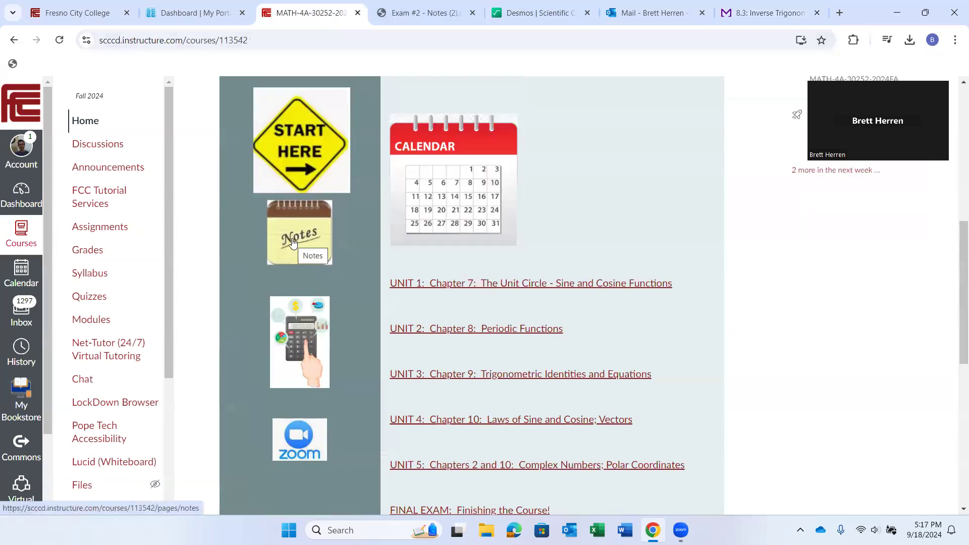
- Open the Exam #2 Notes PDF from the Canvas course home page
{"action": "left_click", "coordinate": [423, 12]}
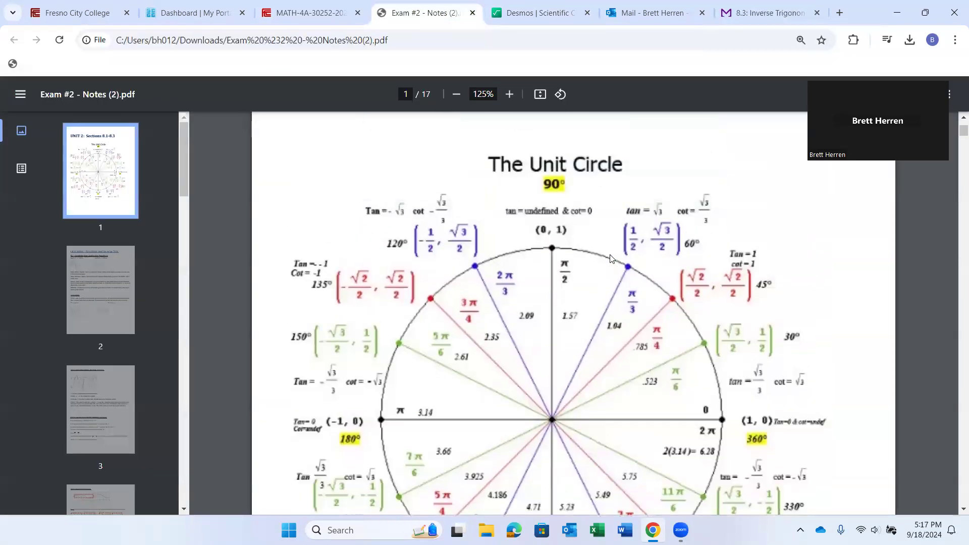
- Scroll the Exam #2 notes to the unit circle's 90° point to confirm π/2
{"action": "scroll", "scroll_direction": "down", "scroll_amount": 3}
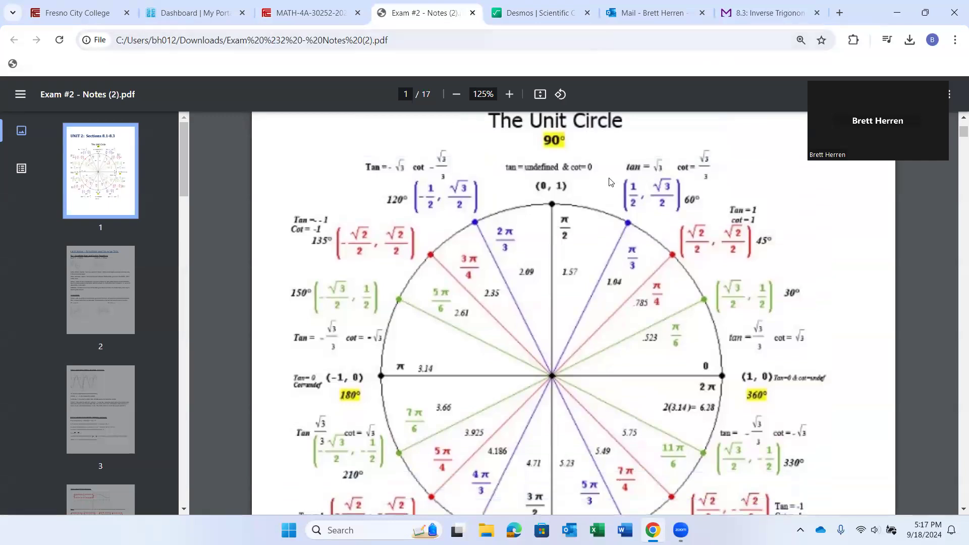
{"action": "mouse_move", "coordinate": [568, 271]}
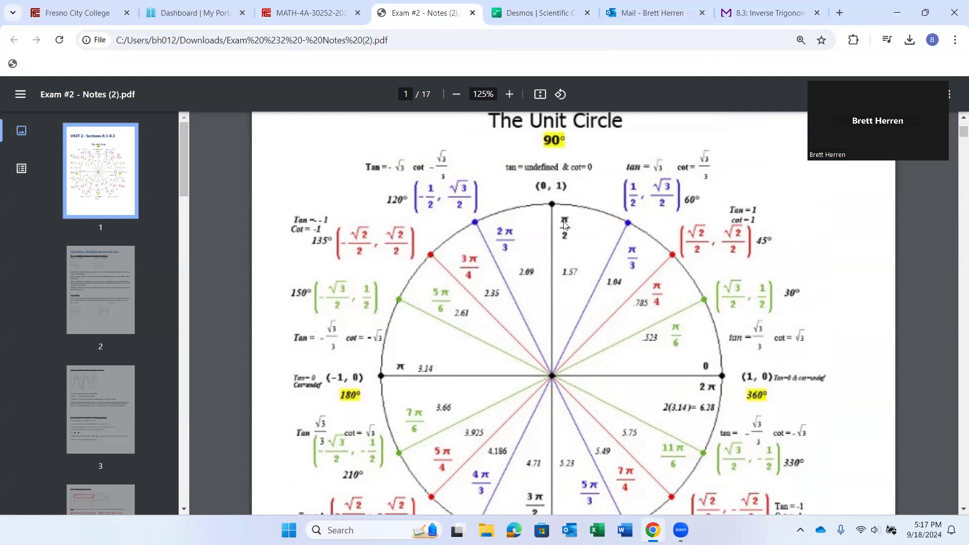
{"action": "mouse_move", "coordinate": [564, 273]}
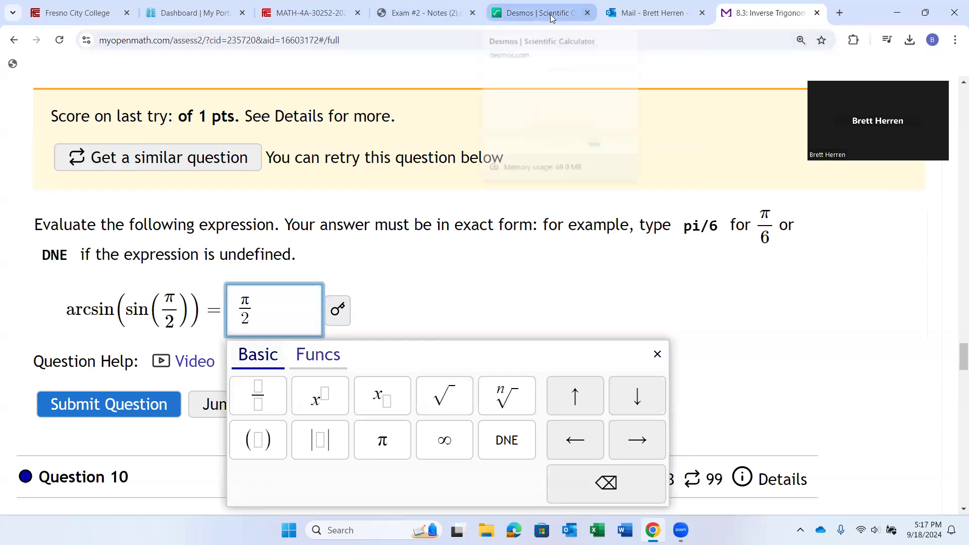
{"action": "left_click", "coordinate": [542, 12]}
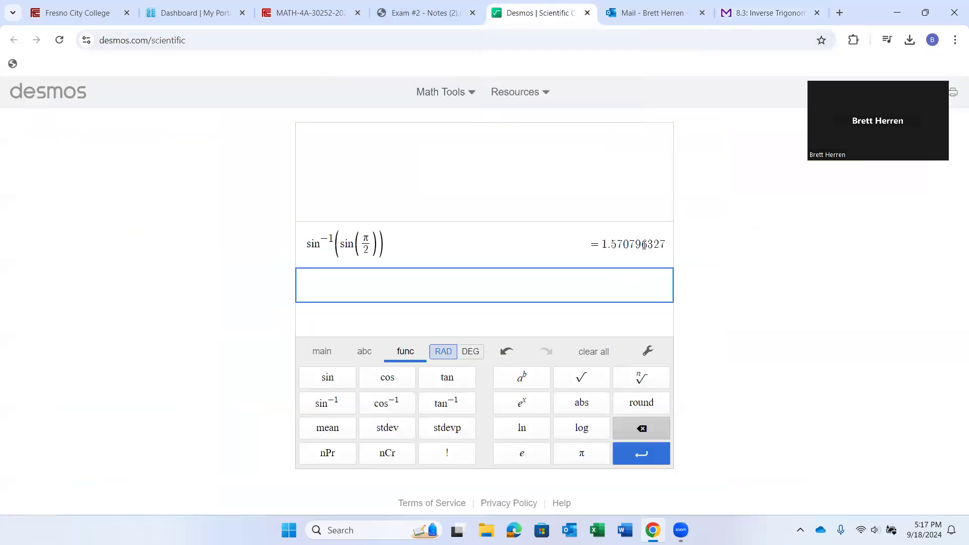
{"action": "left_click", "coordinate": [767, 12]}
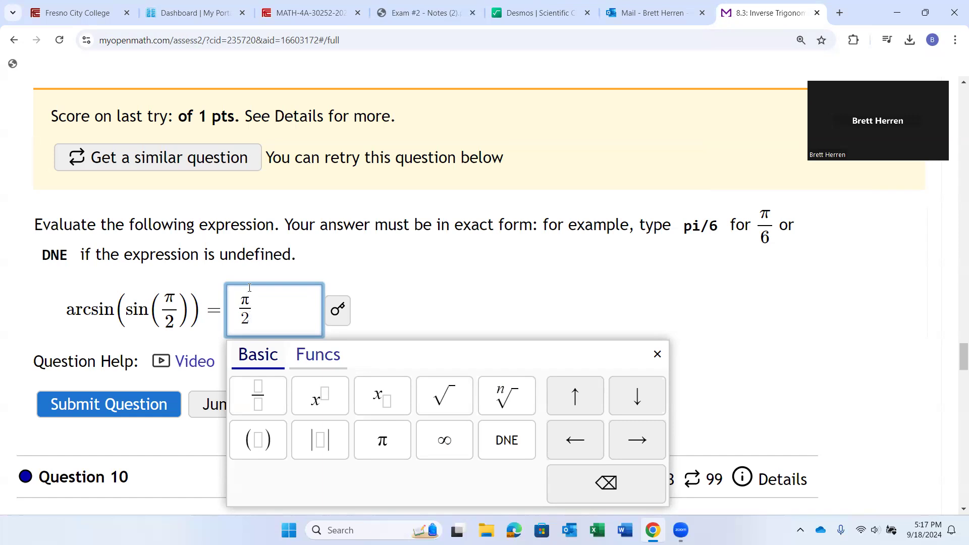
{"action": "mouse_move", "coordinate": [361, 298]}
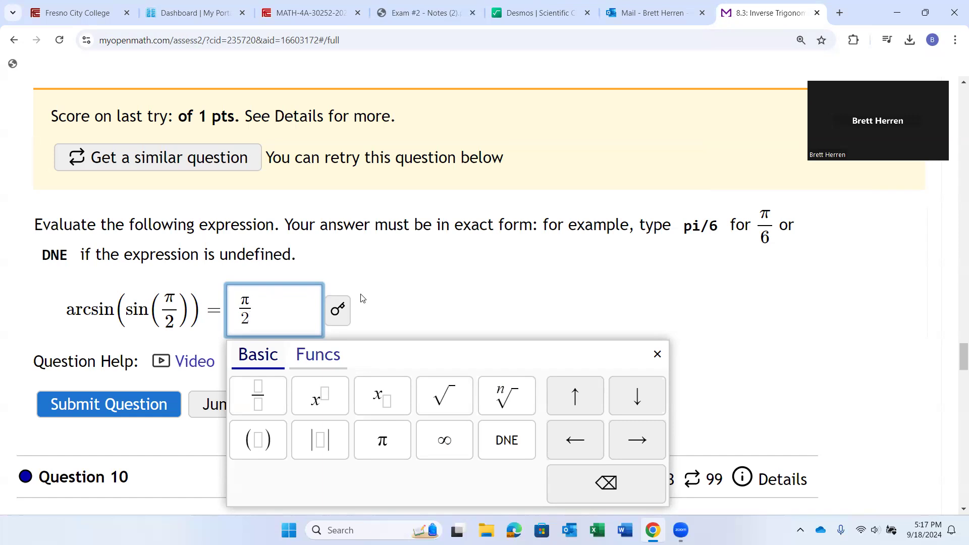
{"action": "mouse_move", "coordinate": [438, 283]}
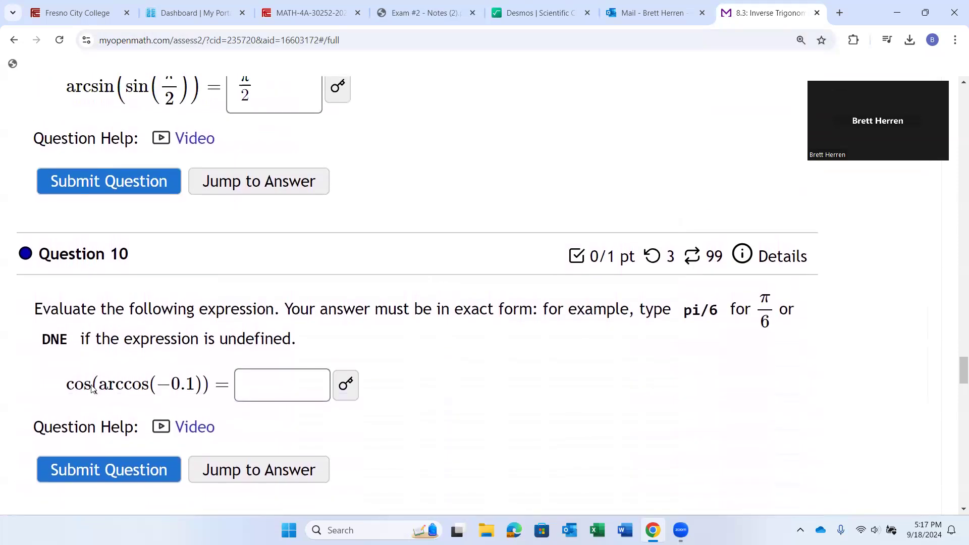
{"action": "mouse_move", "coordinate": [198, 387]}
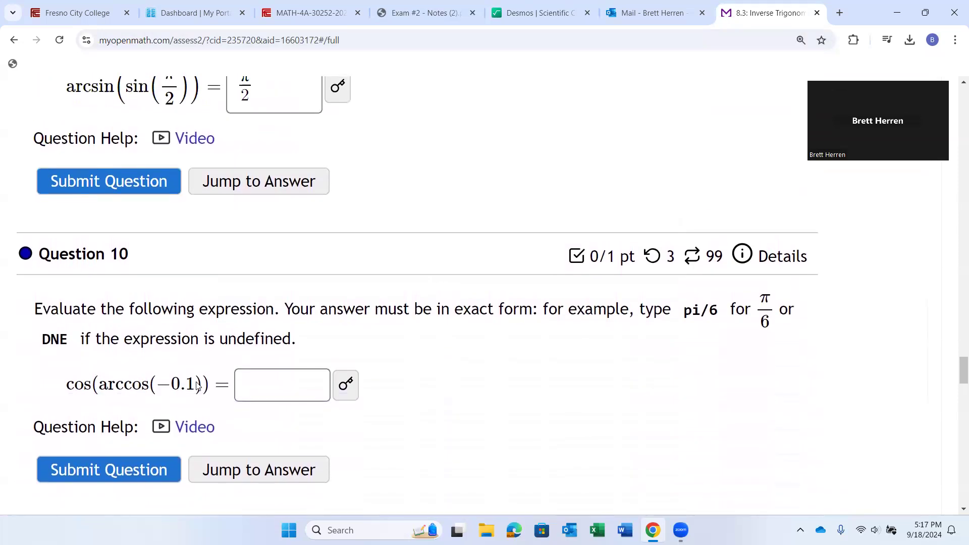
{"action": "mouse_move", "coordinate": [480, 294]}
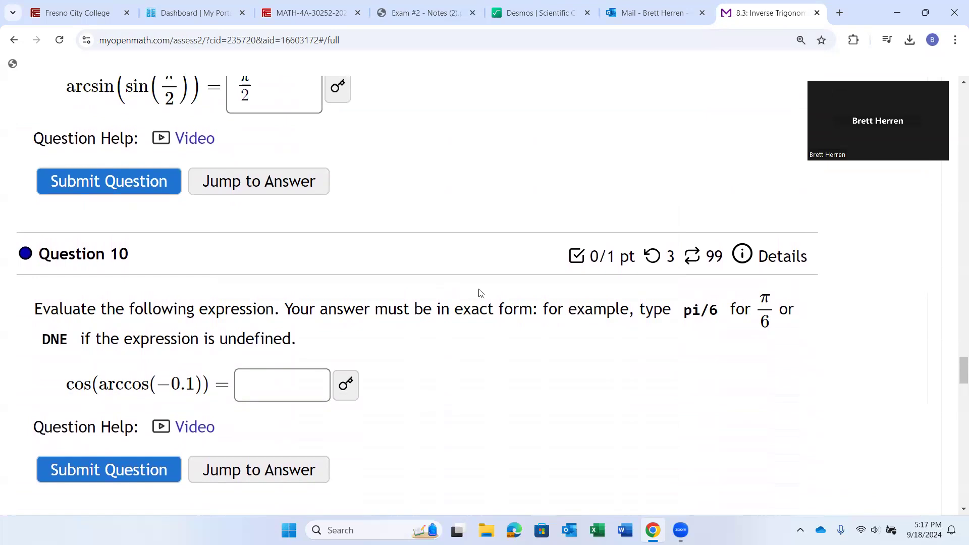
- Switch to the Desmos calculator to check Question 10, cos(arccos(−0.1))
{"action": "left_click", "coordinate": [538, 12]}
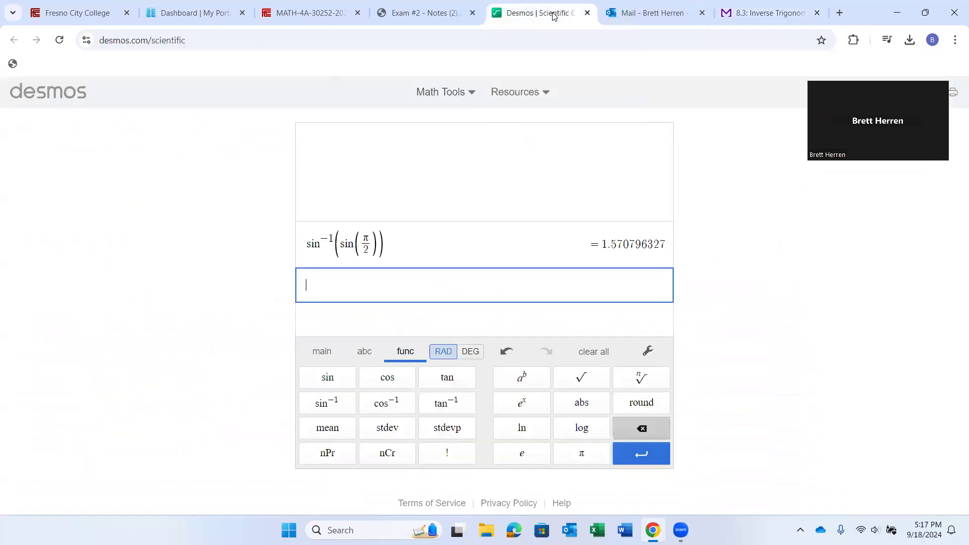
{"action": "mouse_move", "coordinate": [376, 394]}
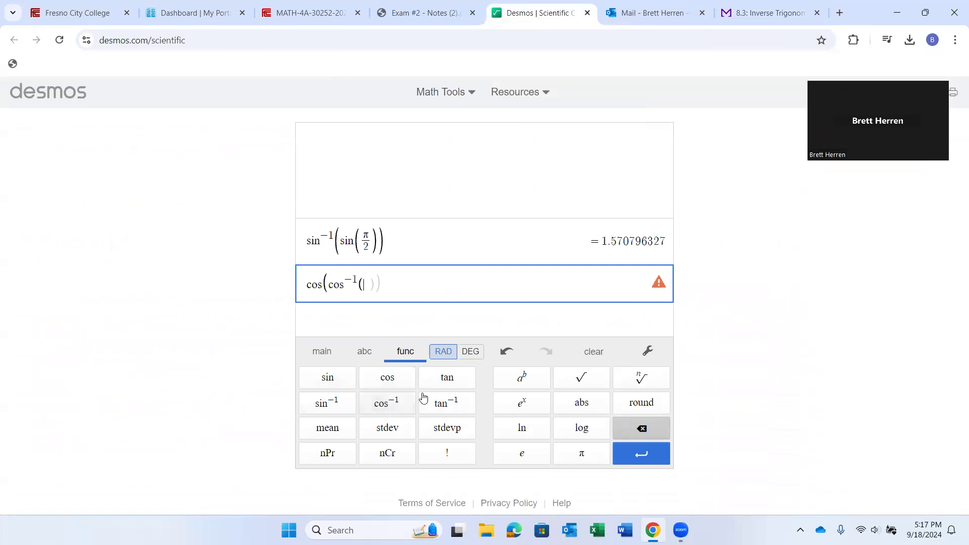
- Evaluate cos(cos⁻¹(−0.1)) in Desmos, getting −0.1, and return to MyOpenMath
{"action": "type", "text": "-0."}
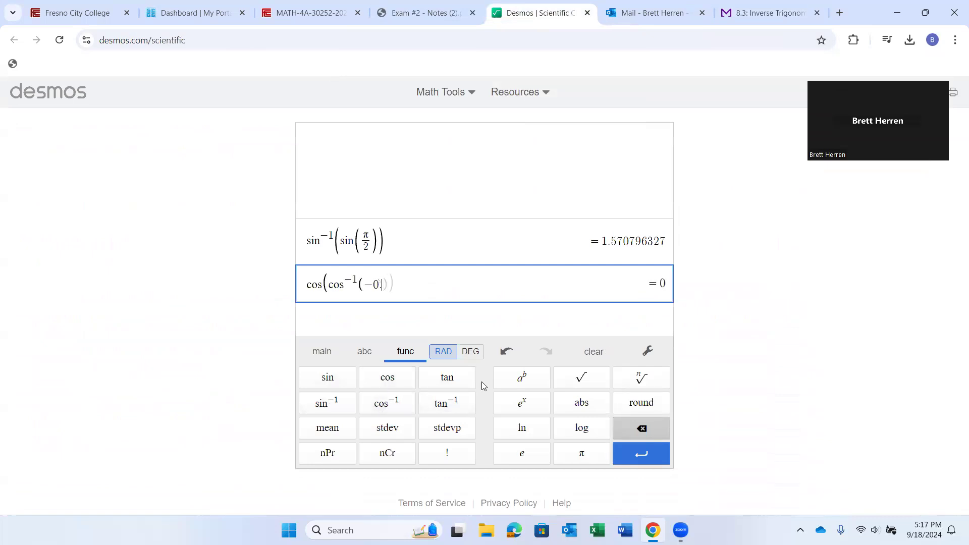
{"action": "type", "text": "1"}
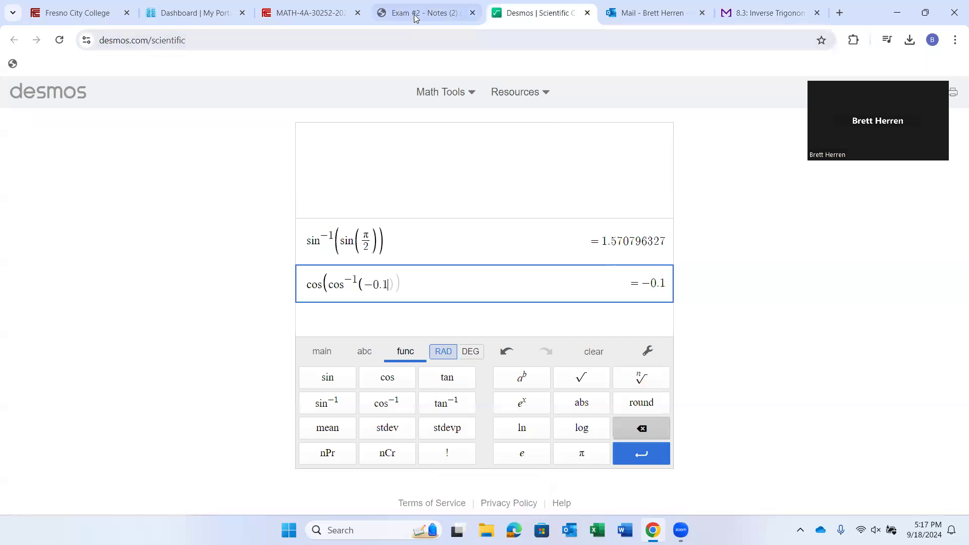
{"action": "left_click", "coordinate": [766, 12]}
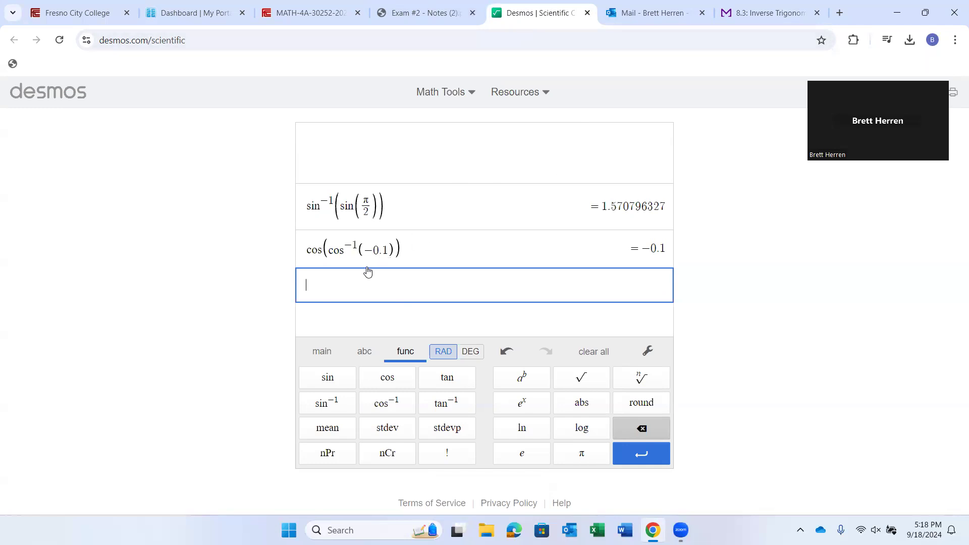
- Glance at the unit circle in the Exam #2 notes, then return to Question 10 showing −0.1
{"action": "left_click", "coordinate": [425, 12]}
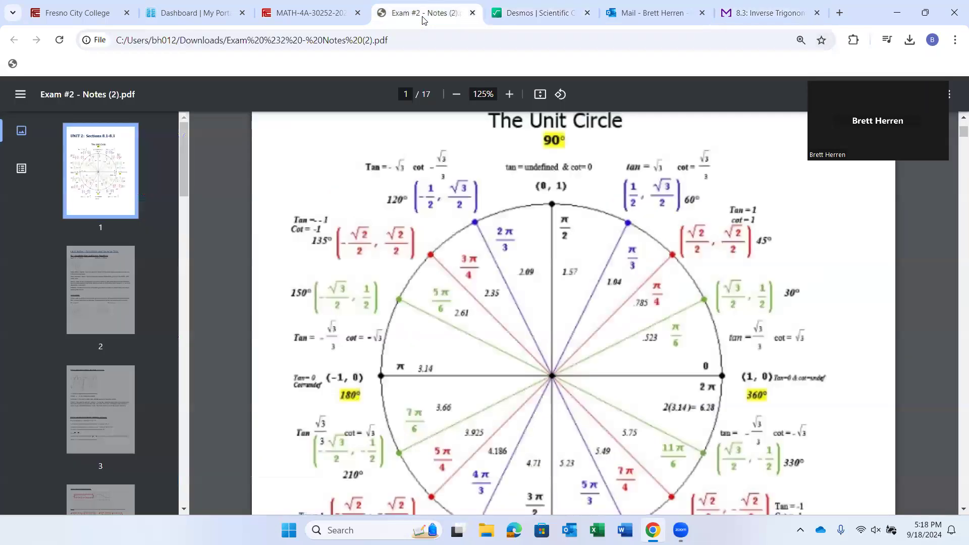
{"action": "left_click", "coordinate": [768, 12]}
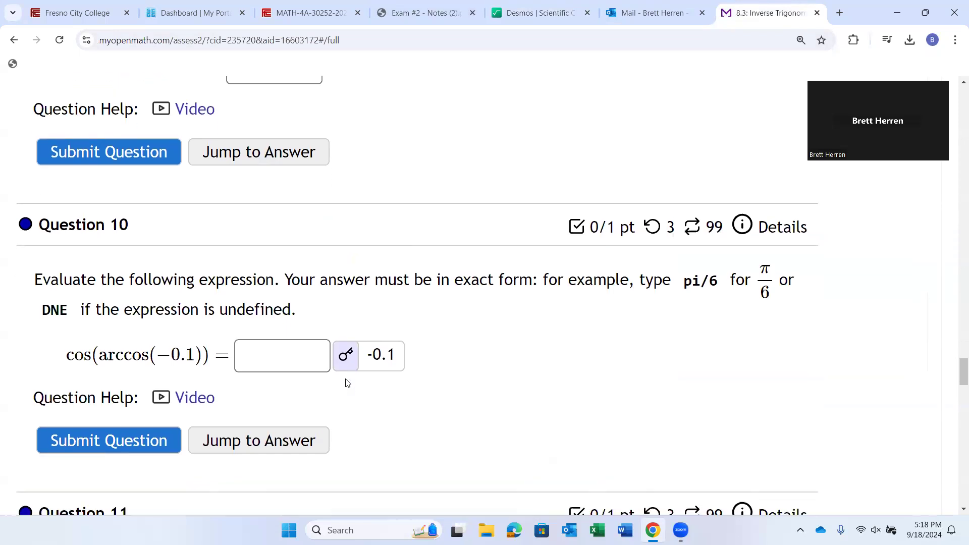
- Bring Question 11, cos(arccos(1.8)), into view and switch to Desmos to check it
{"action": "scroll", "scroll_direction": "down", "scroll_amount": 3}
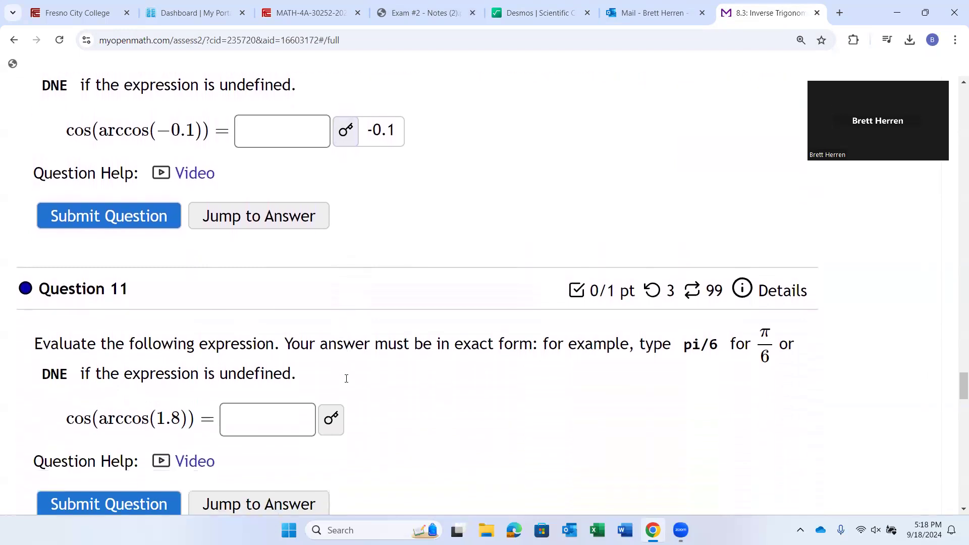
{"action": "scroll", "scroll_direction": "down", "scroll_amount": 3}
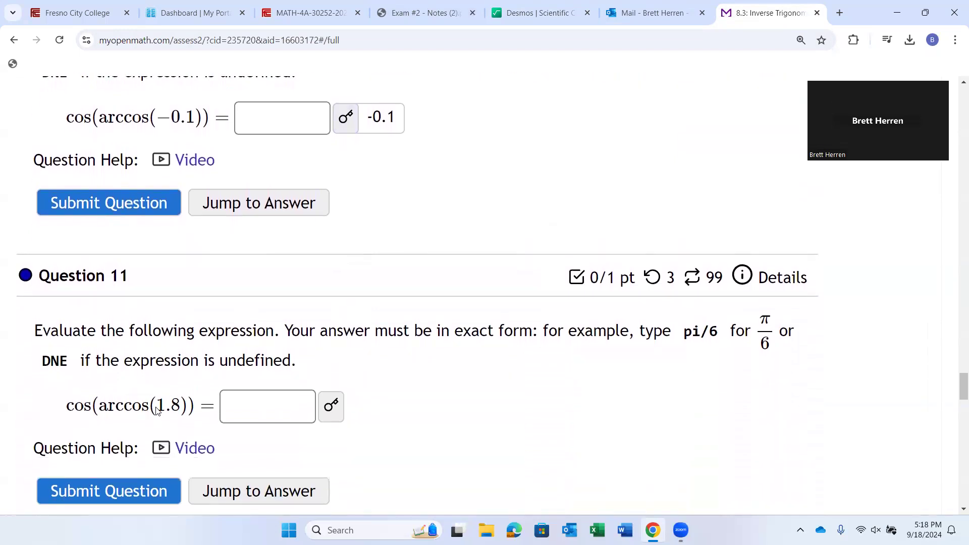
{"action": "left_click", "coordinate": [267, 406]}
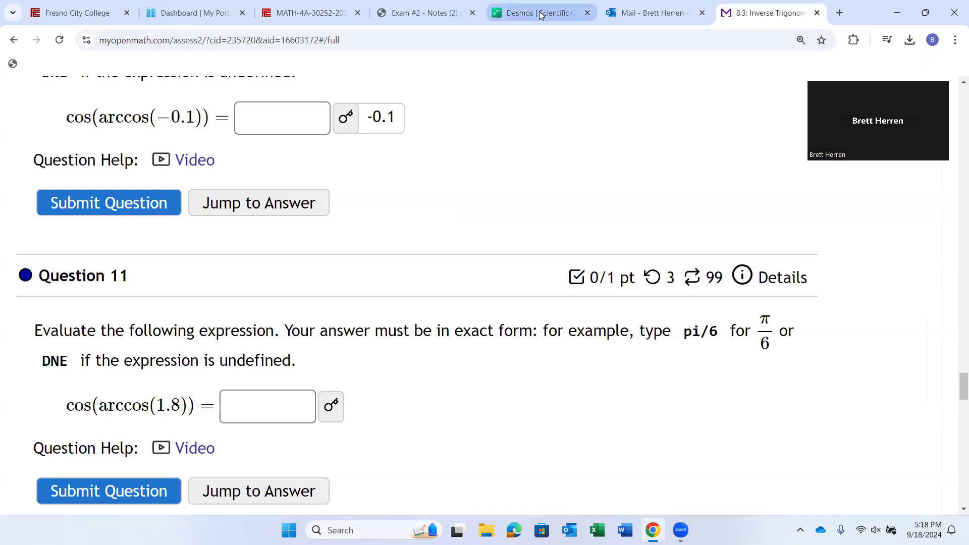
{"action": "left_click", "coordinate": [539, 12]}
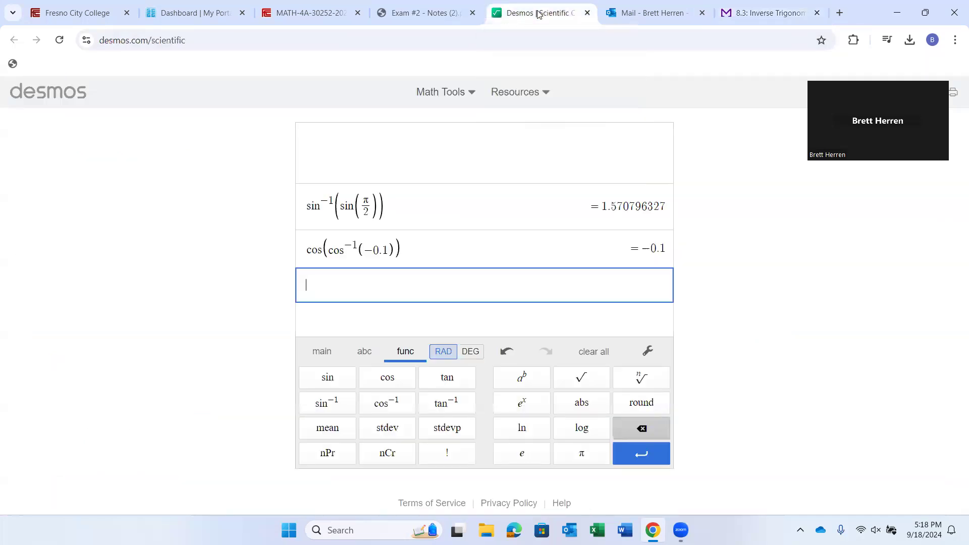
- Evaluate cos(cos⁻¹(1.8)) as undefined in Desmos, then return to the MyOpenMath tab
{"action": "left_click", "coordinate": [387, 376]}
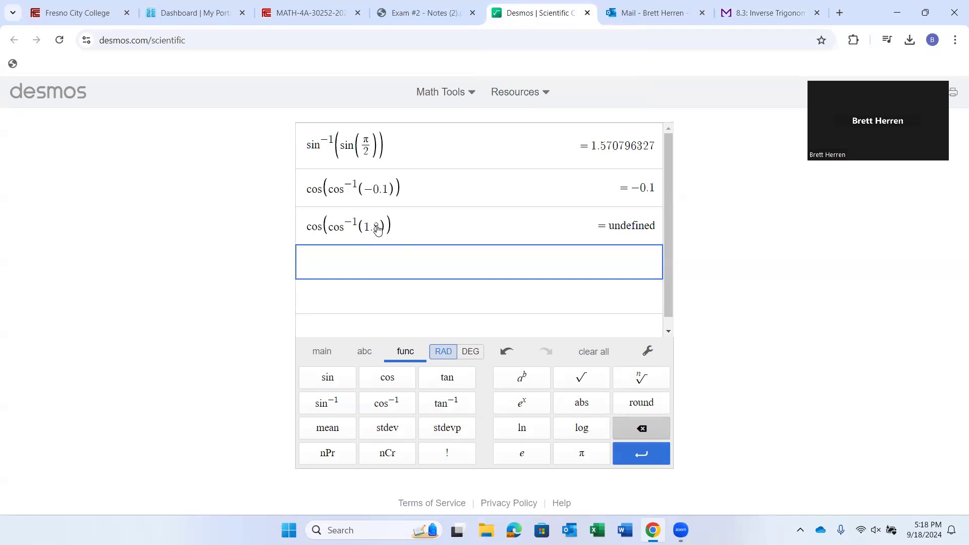
{"action": "mouse_move", "coordinate": [377, 234]}
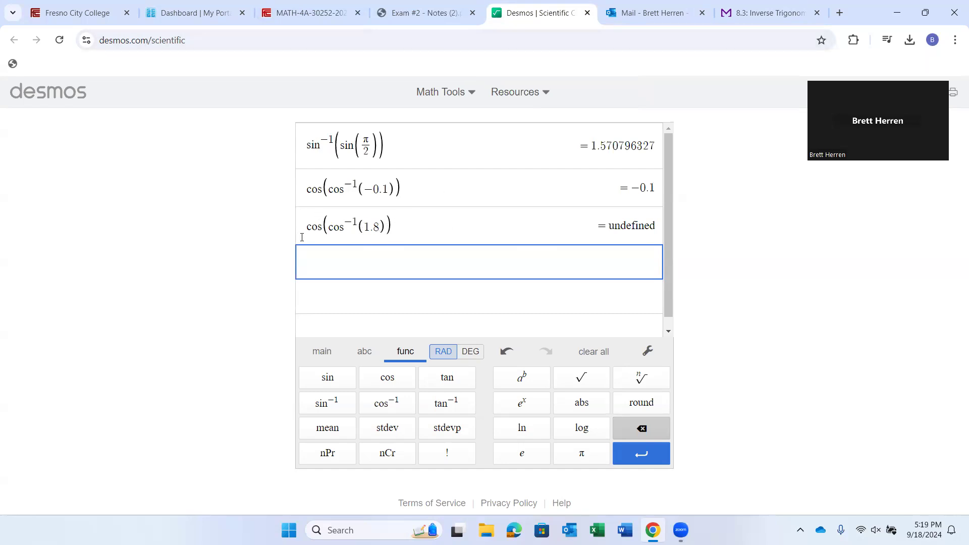
{"action": "mouse_move", "coordinate": [616, 209]}
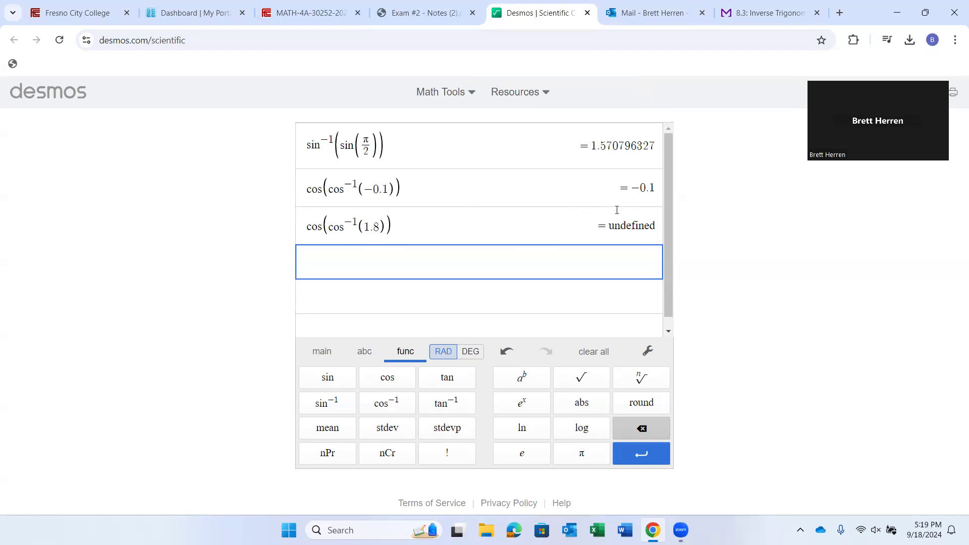
{"action": "left_click", "coordinate": [766, 13]}
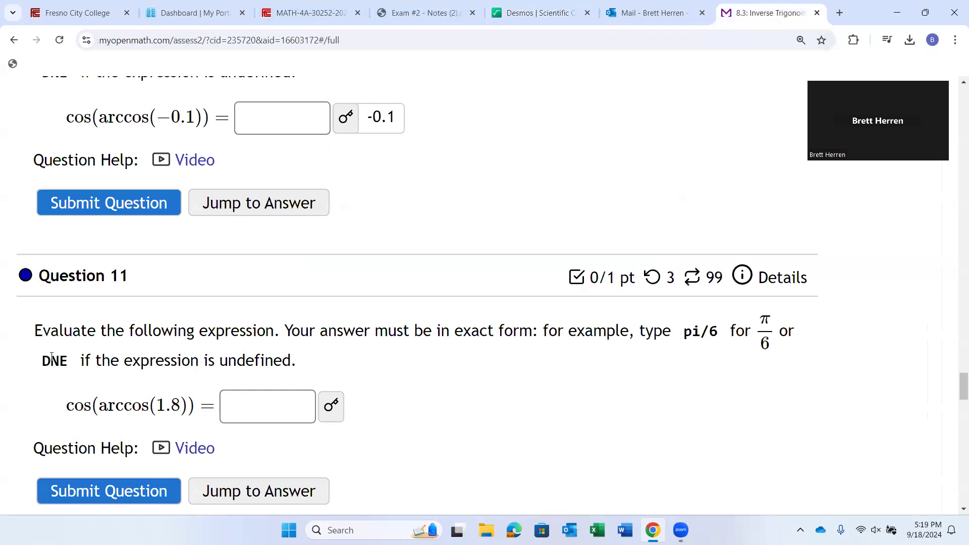
- Submit DNE for Question 11, cos(arccos(1.8)), accepted as correct for 1 point
{"action": "left_click_drag", "start_coordinate": [41, 361], "coordinate": [304, 361]}
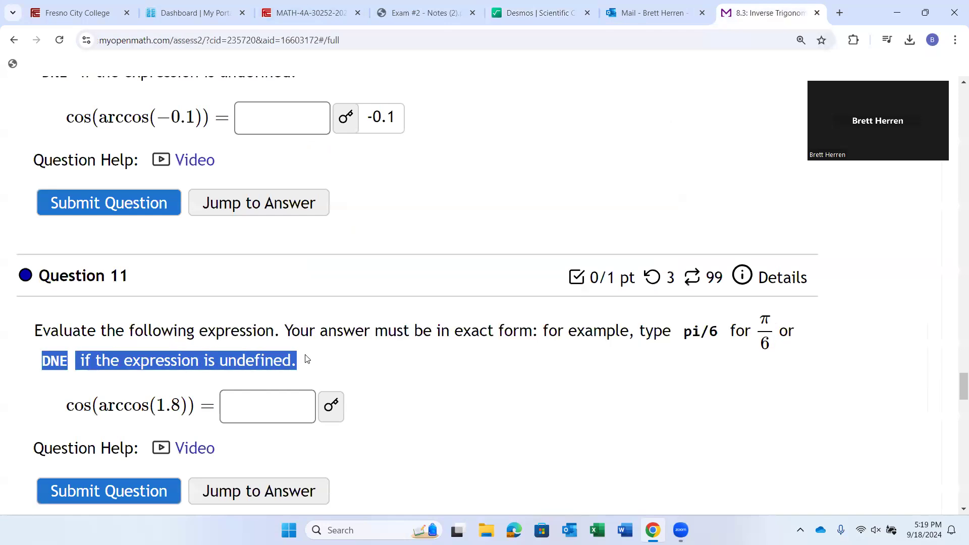
{"action": "type", "text": "d"}
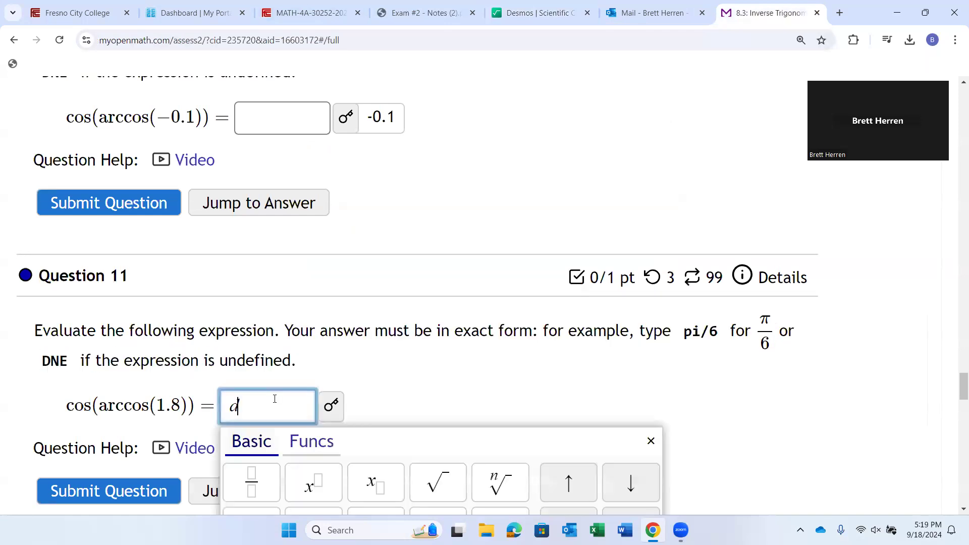
{"action": "type", "text": "ne"}
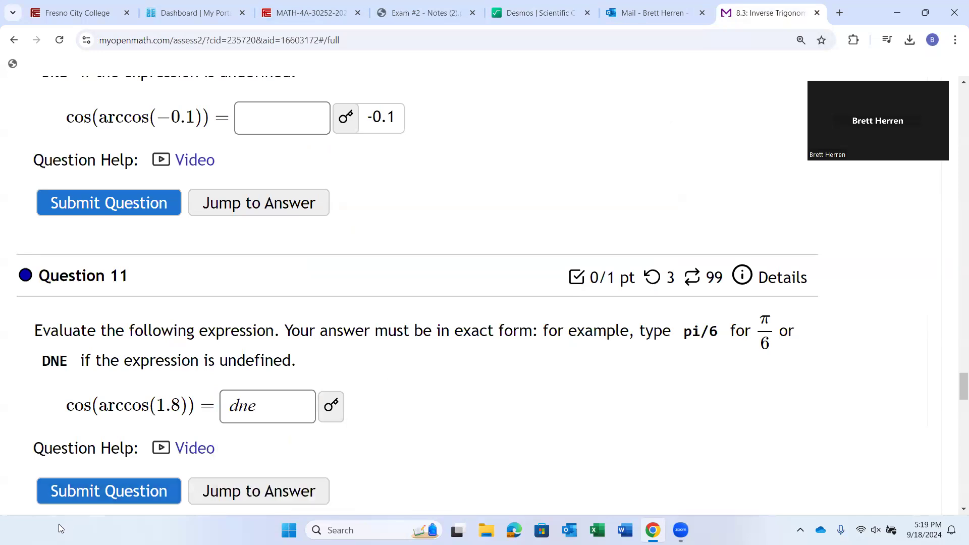
{"action": "left_click", "coordinate": [108, 491]}
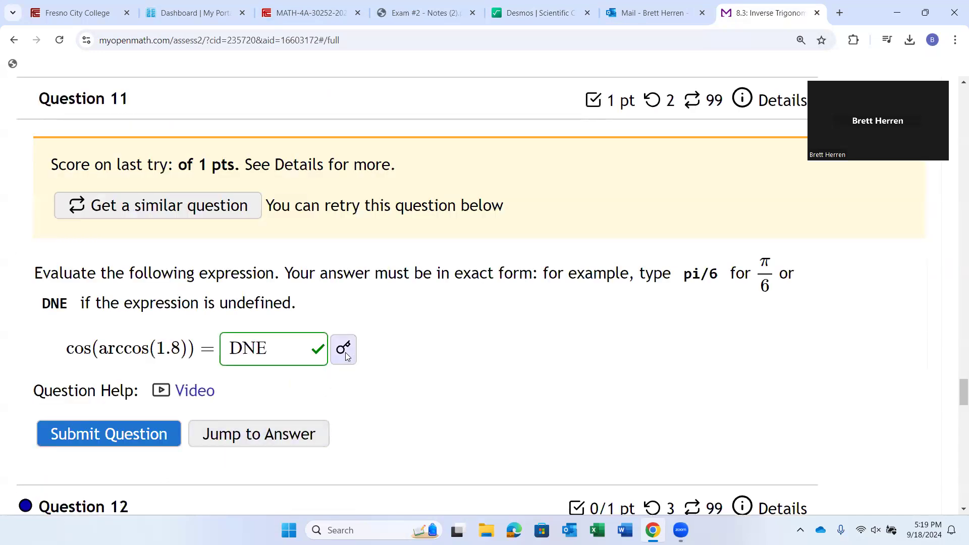
{"action": "left_click", "coordinate": [343, 348]}
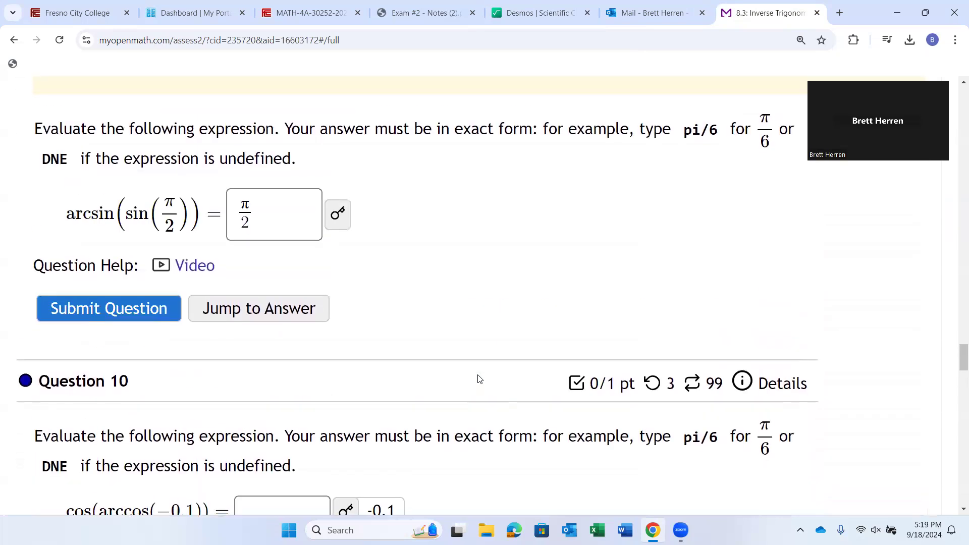
- Get a similar Question 11, sin(arcsin(−1.5)), and scroll back through Questions 9 and 10
{"action": "scroll", "scroll_direction": "down", "scroll_amount": 3}
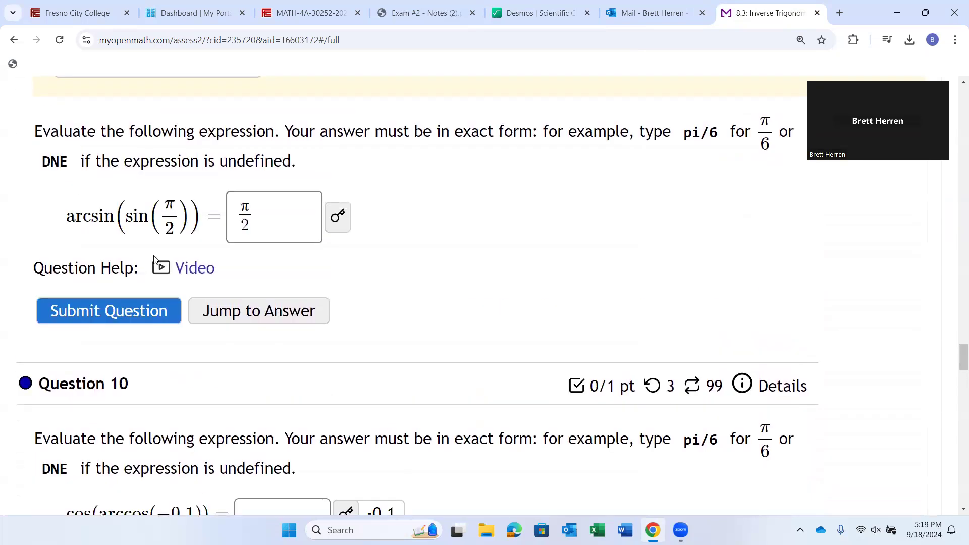
{"action": "scroll", "scroll_direction": "down", "scroll_amount": 3}
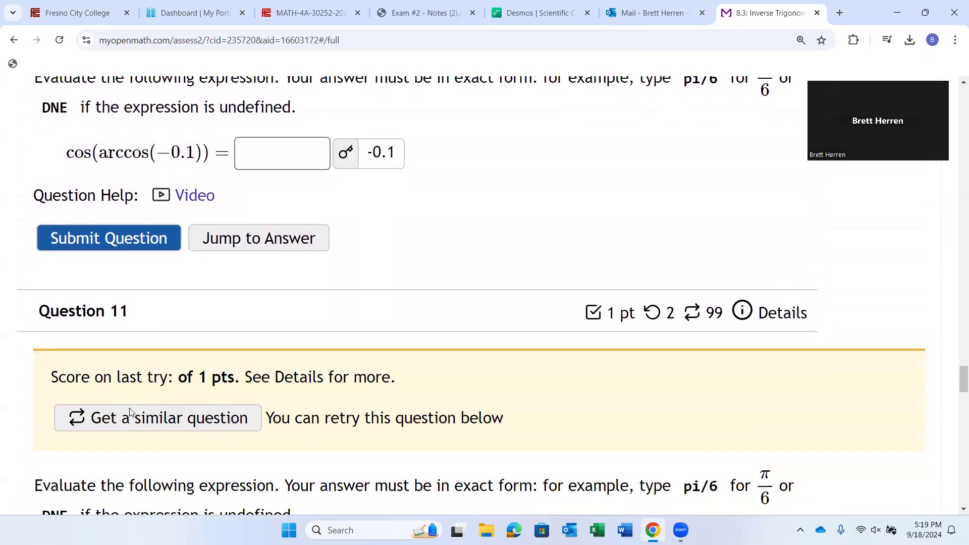
{"action": "left_click", "coordinate": [158, 416]}
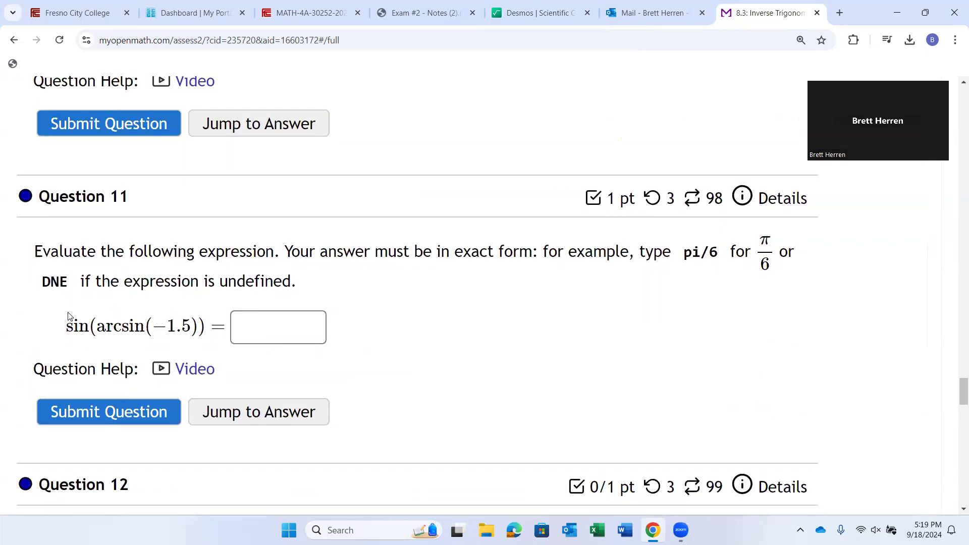
{"action": "scroll", "scroll_direction": "up", "scroll_amount": 3}
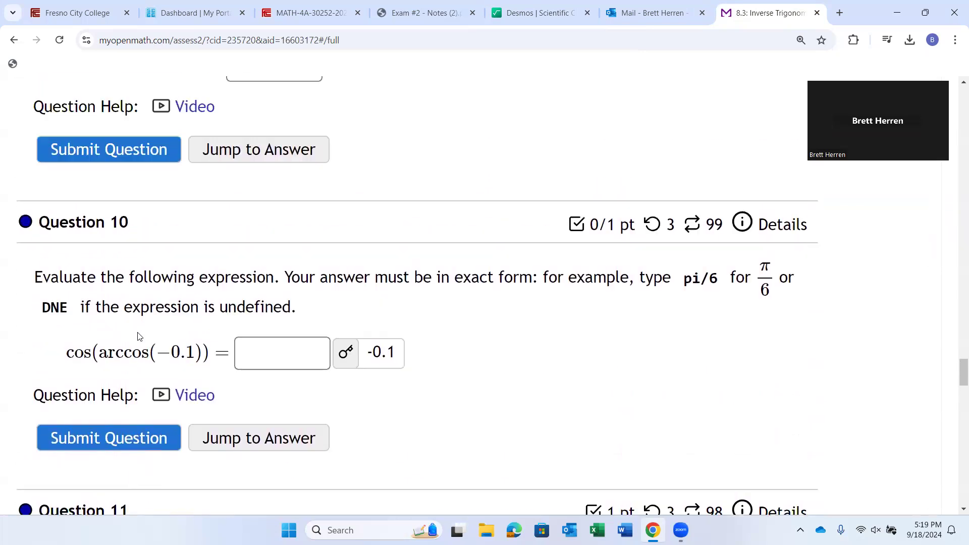
{"action": "left_click", "coordinate": [108, 437]}
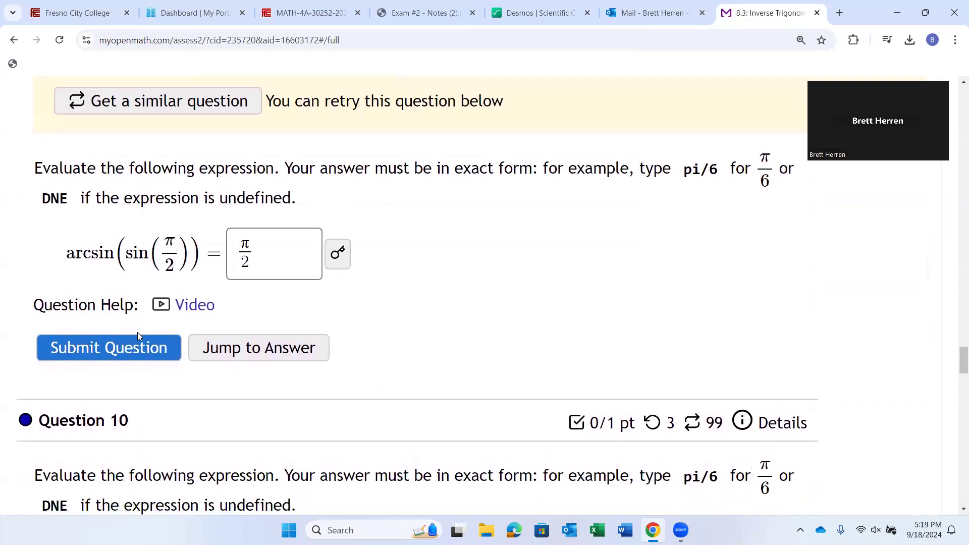
{"action": "scroll", "scroll_direction": "down", "scroll_amount": 3}
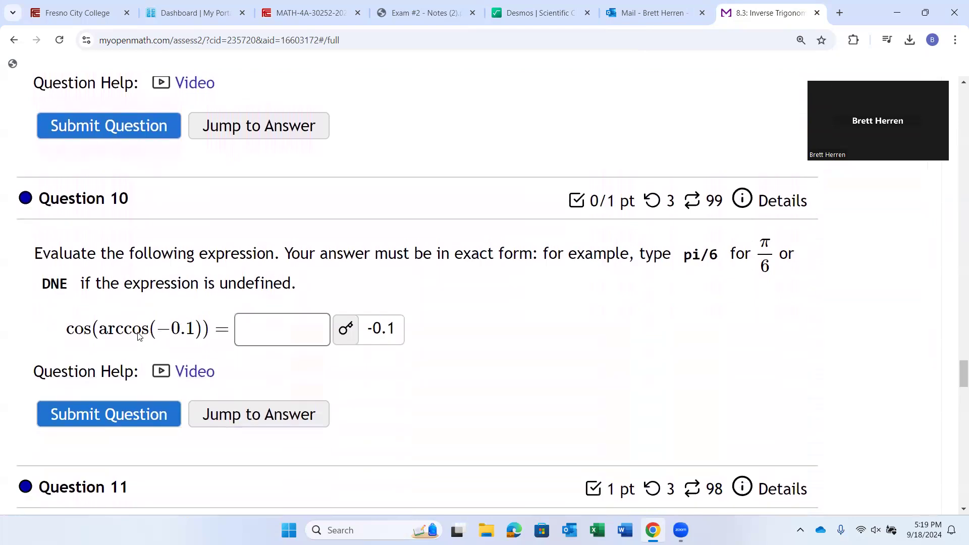
{"action": "scroll", "scroll_direction": "down", "scroll_amount": 3}
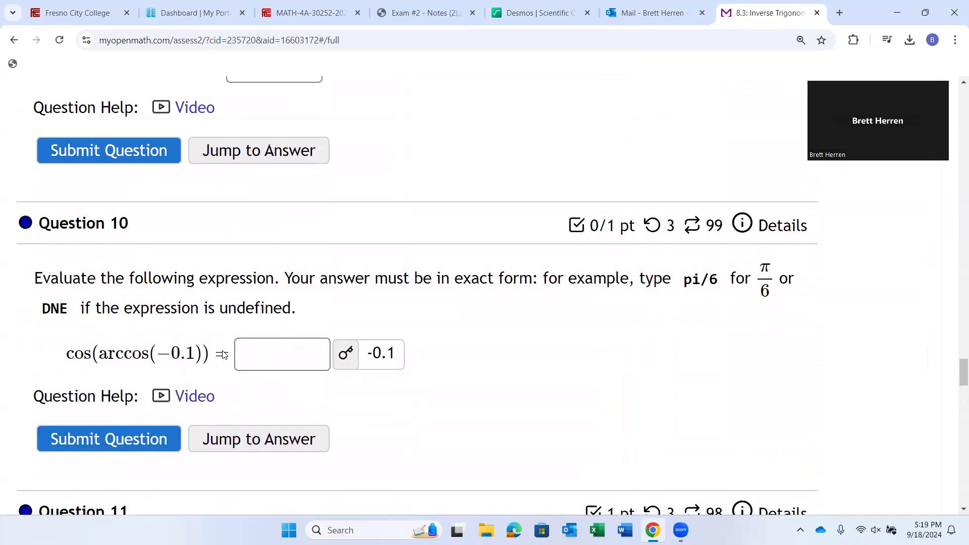
{"action": "scroll", "scroll_direction": "down", "scroll_amount": 3}
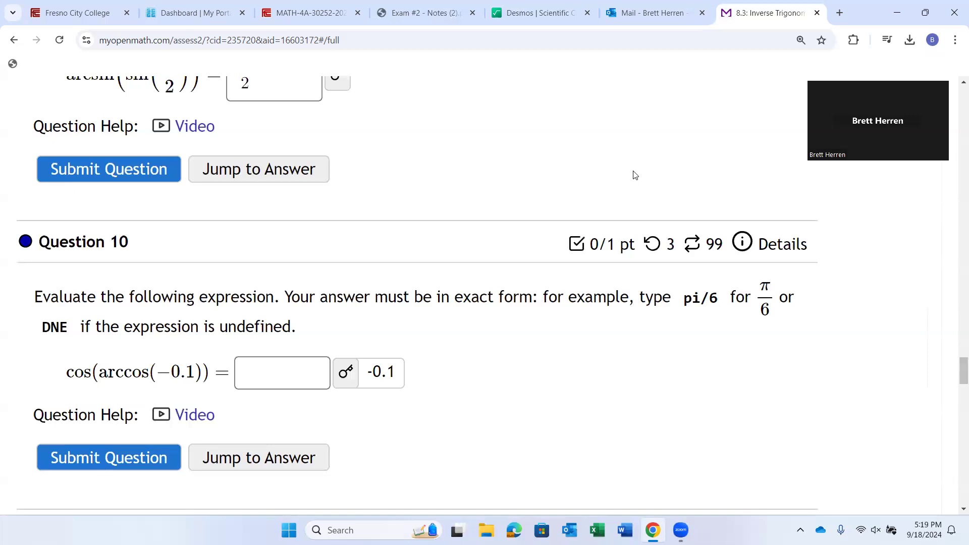
{"action": "mouse_move", "coordinate": [660, 154]}
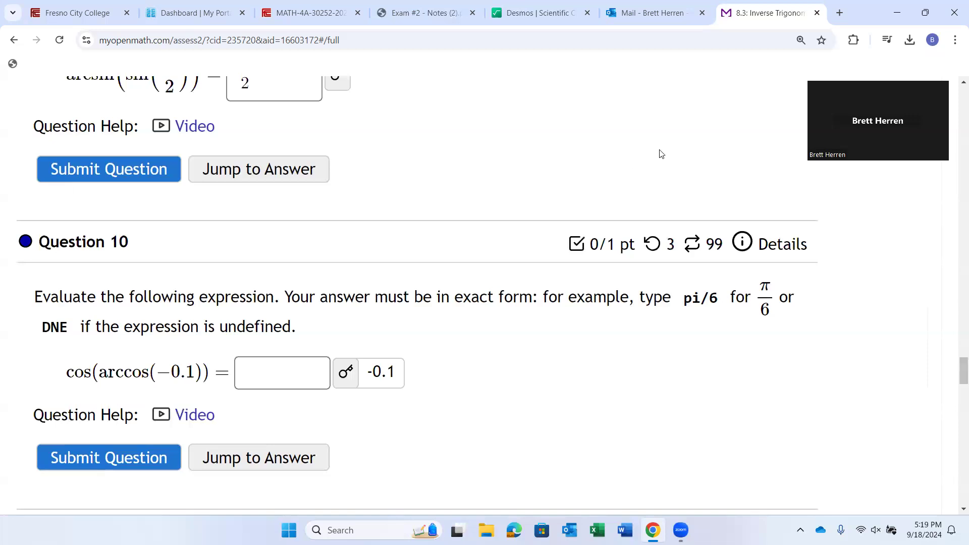